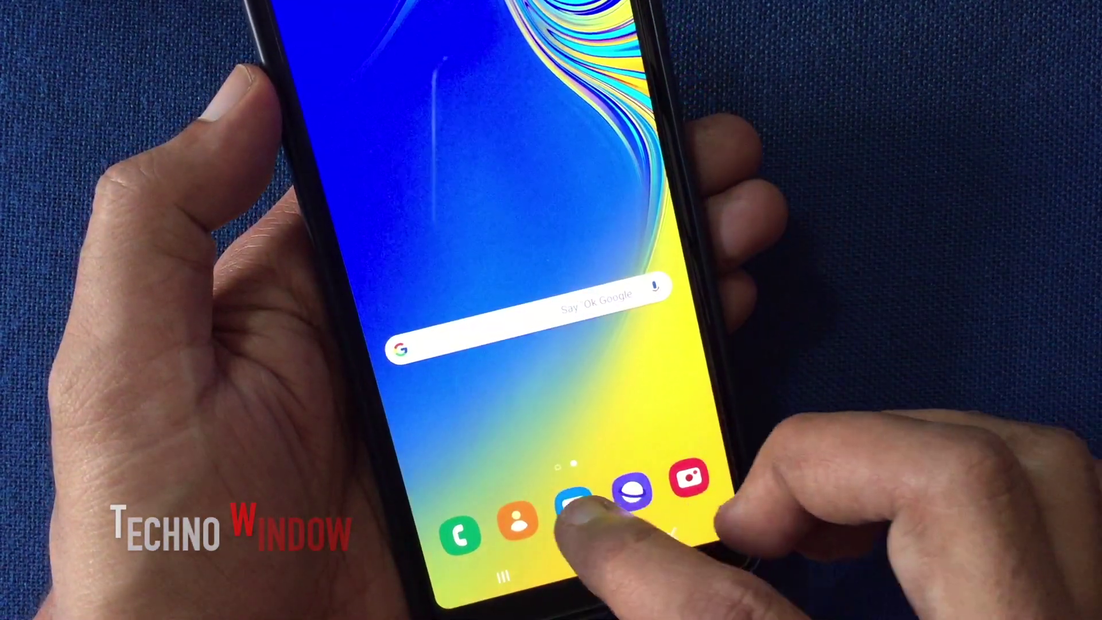
Launch Samsung Messages from the home-screen dock to reach the keyboard.
left_click(569, 509)
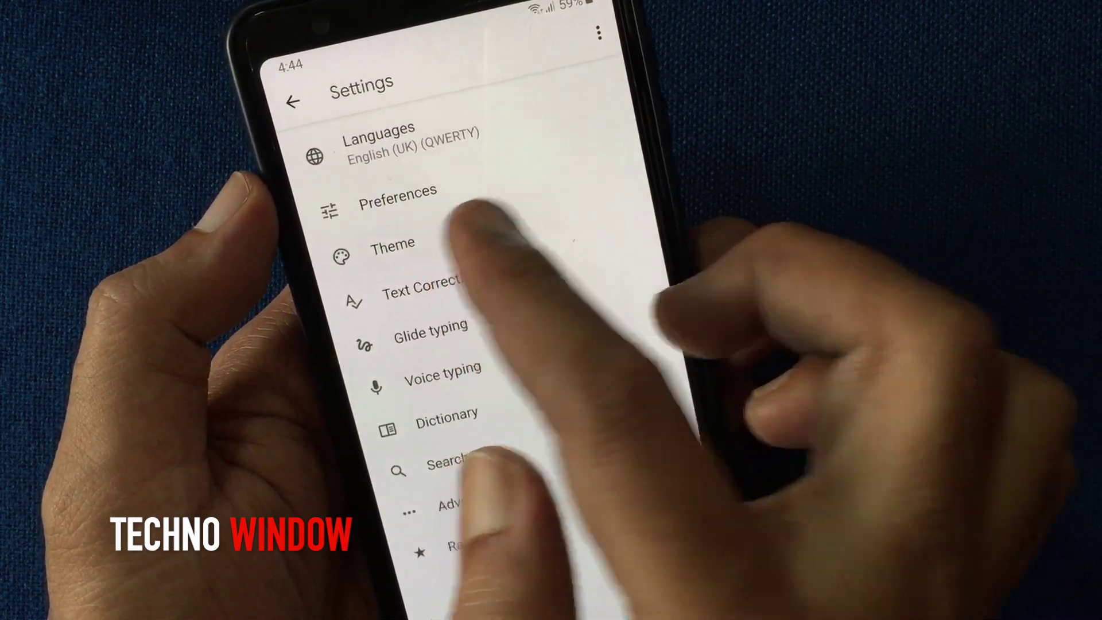
Choose the black Colours theme in Theme, apply it, and go back to Settings.
left_click(387, 243)
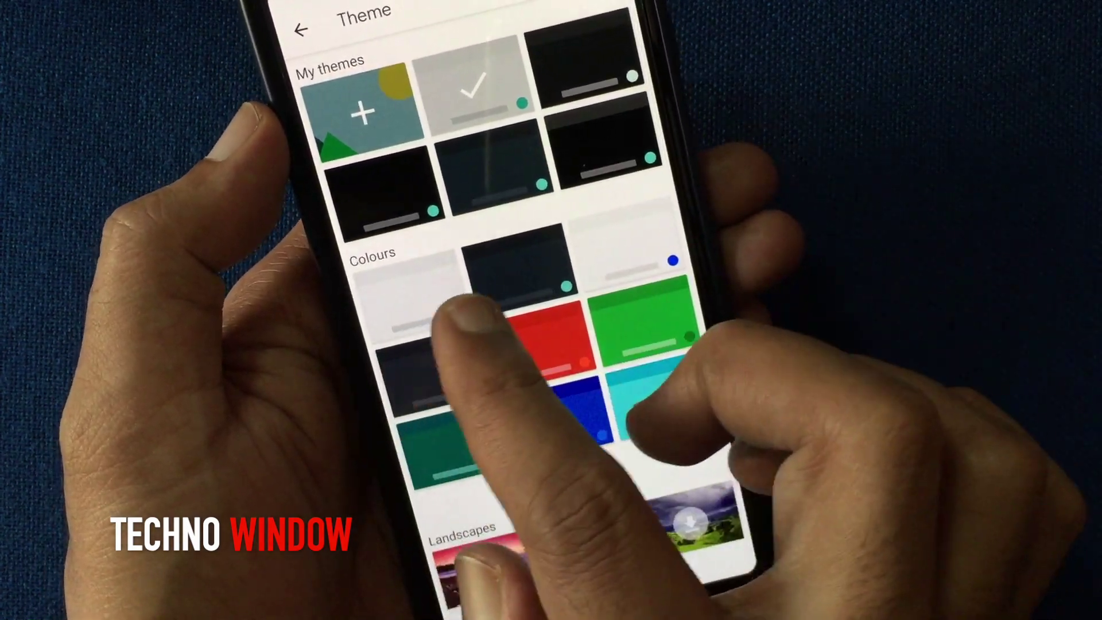
scroll("down", 3)
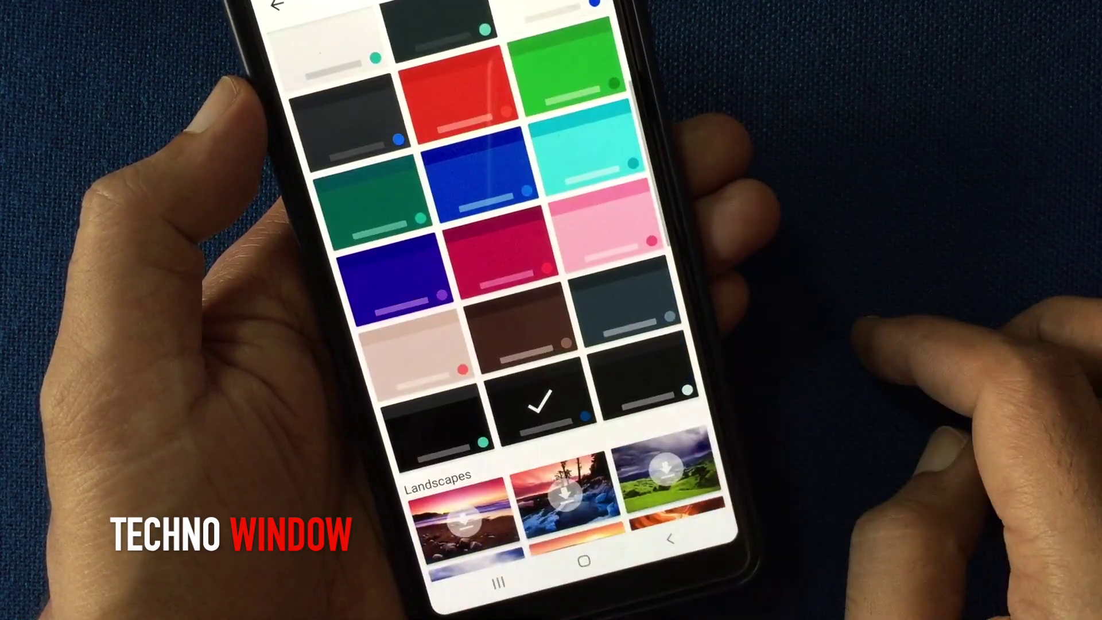
left_click(276, 8)
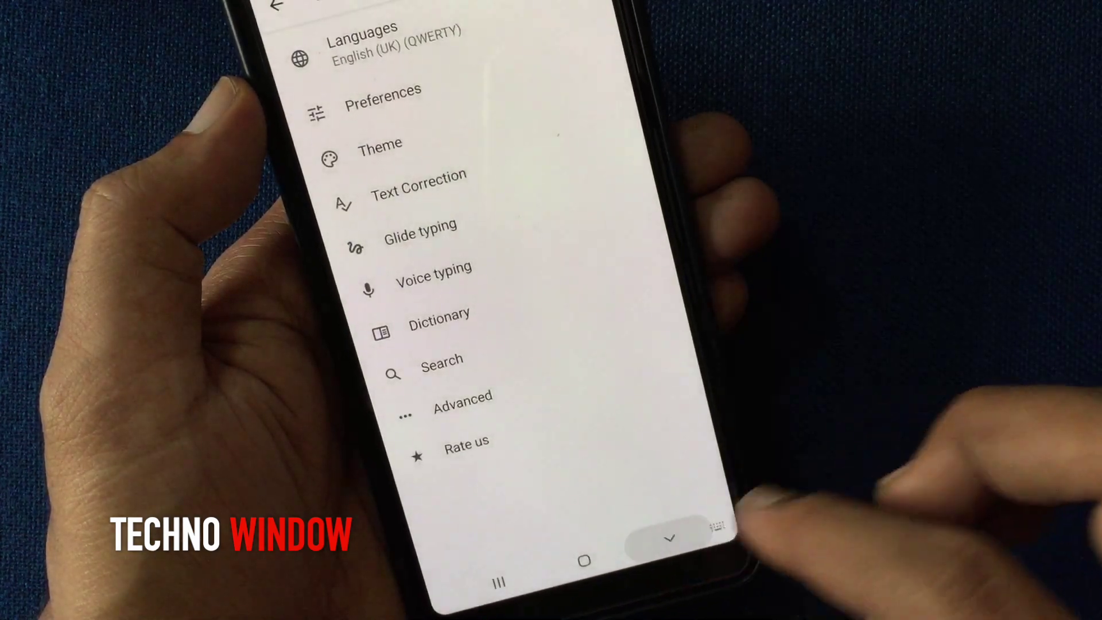